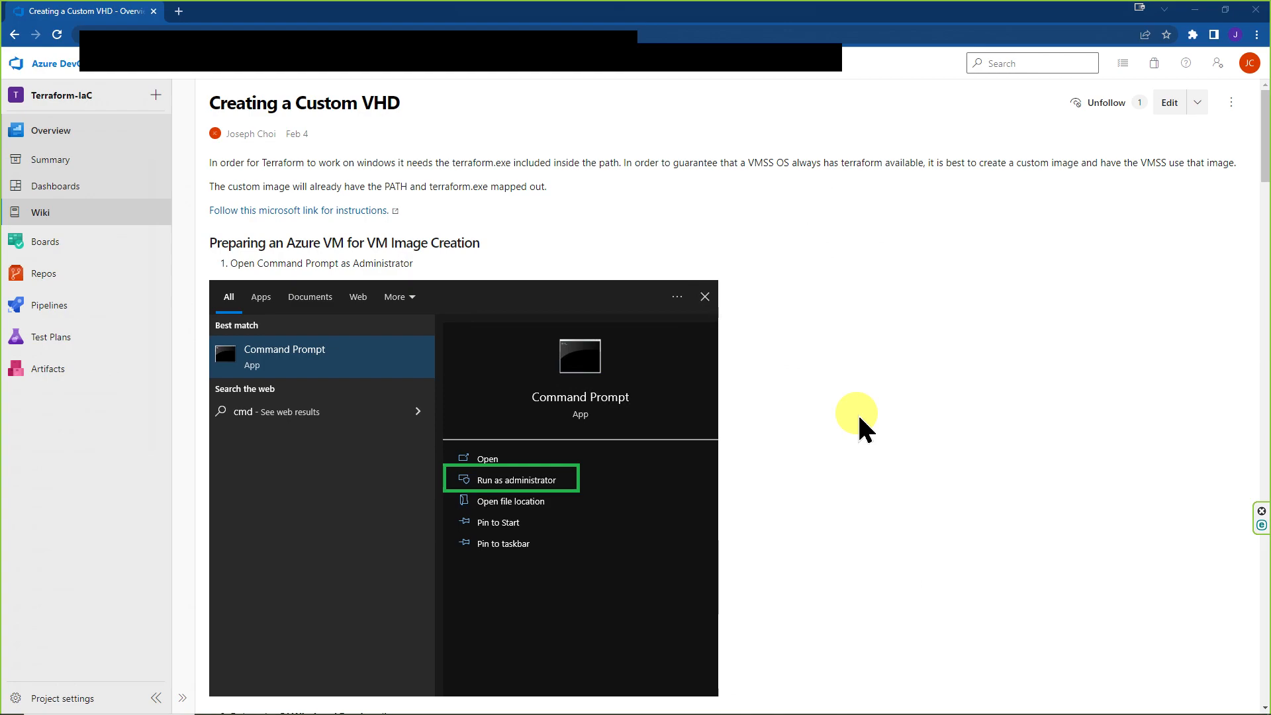
# Step: Read down the 'Creating a Custom VHD' wiki page to the Sysprep shutdown step
pyautogui.scroll(-3)
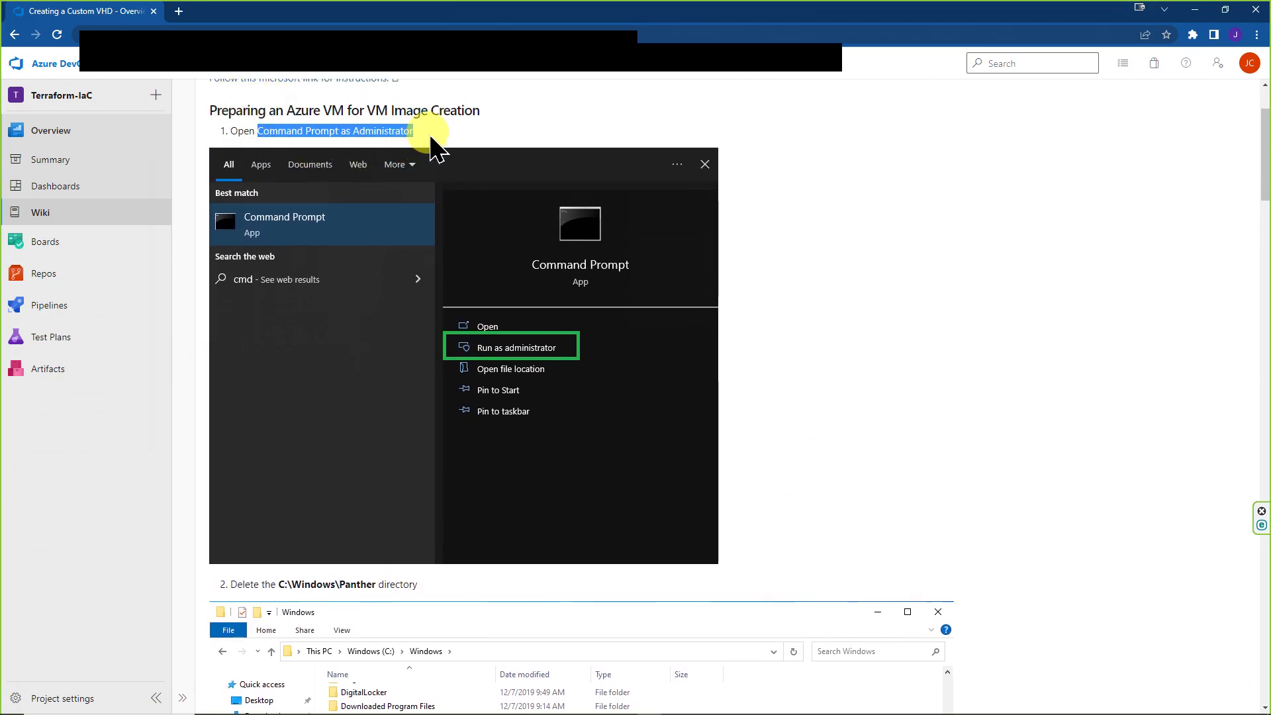
pyautogui.scroll(-3)
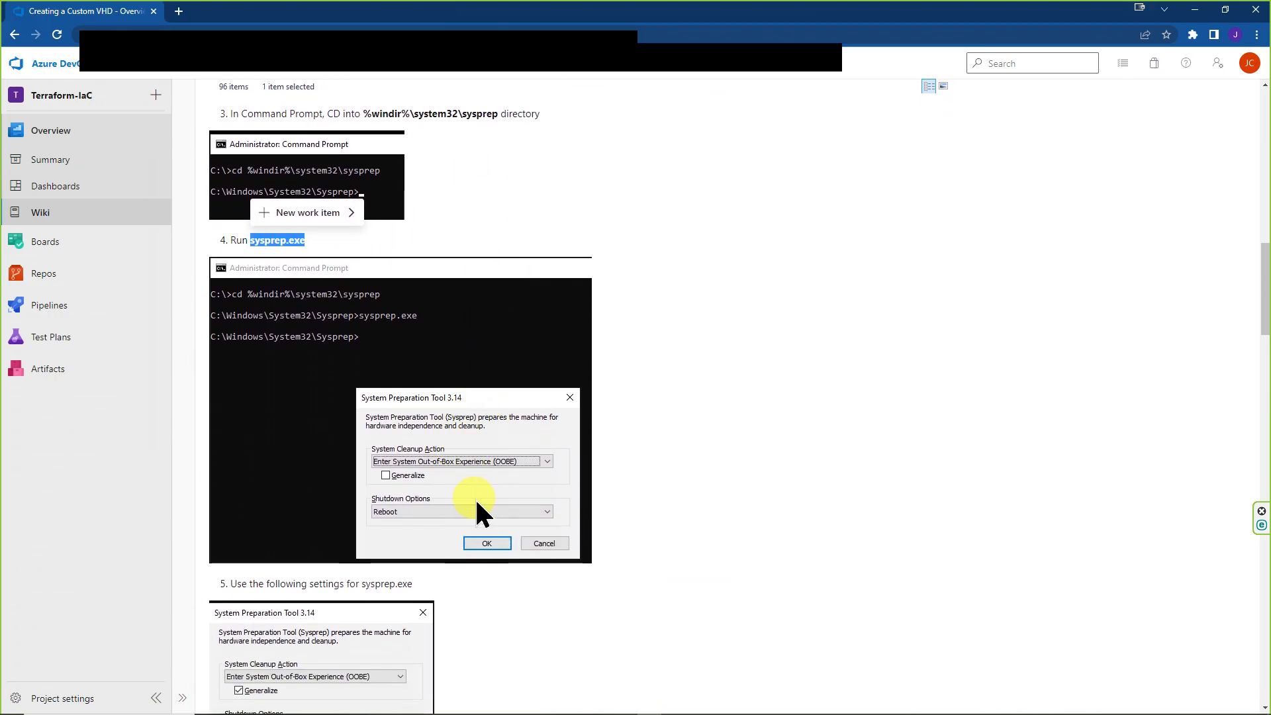
pyautogui.scroll(-3)
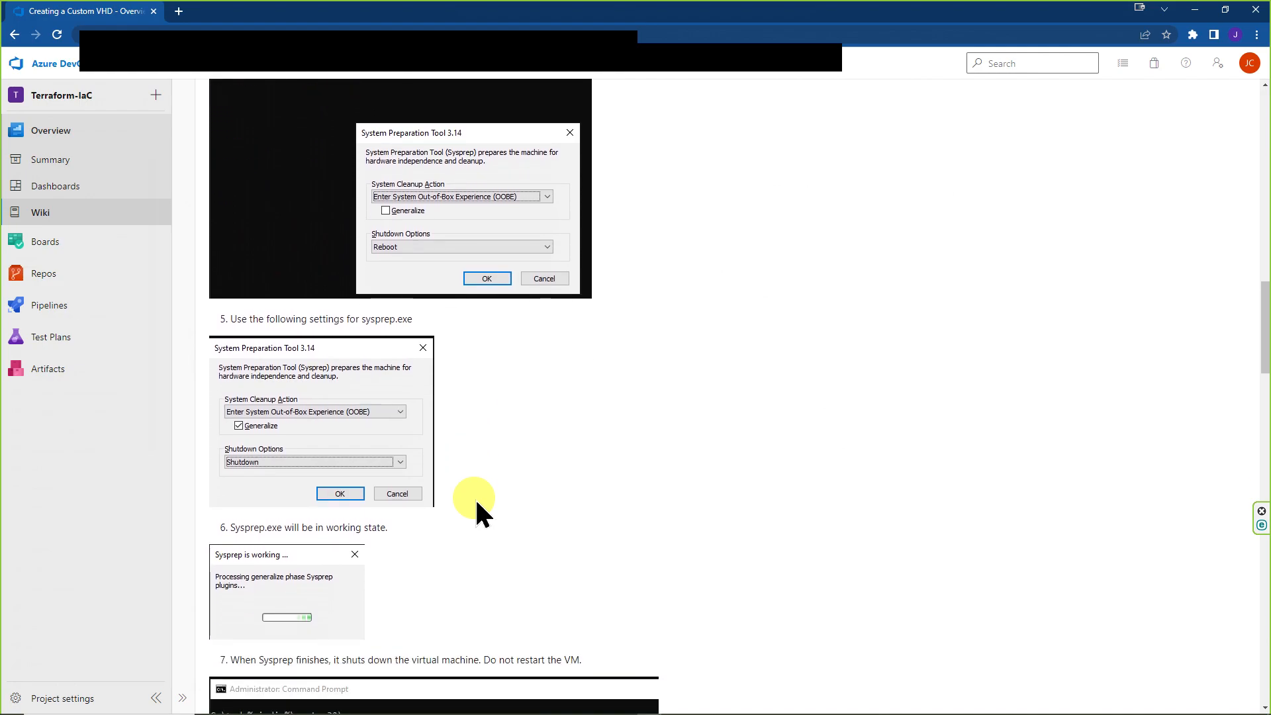
pyautogui.scroll(-3)
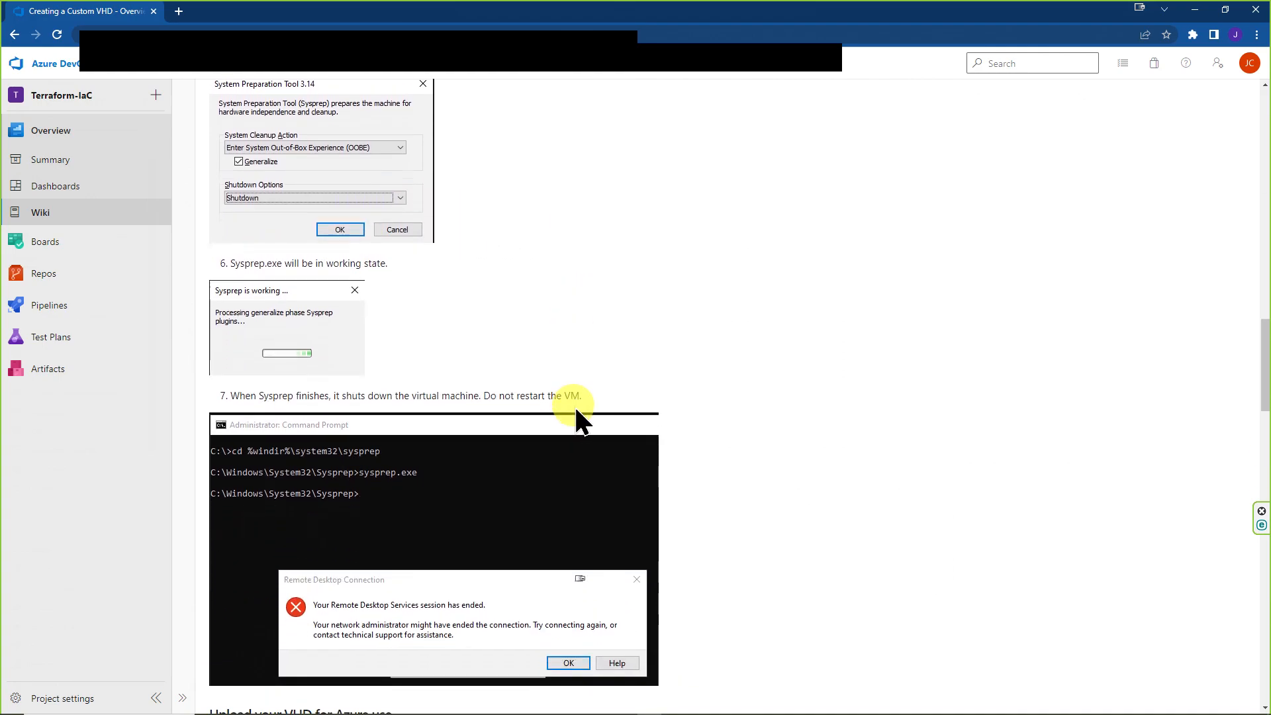
pyautogui.moveTo(590, 418)
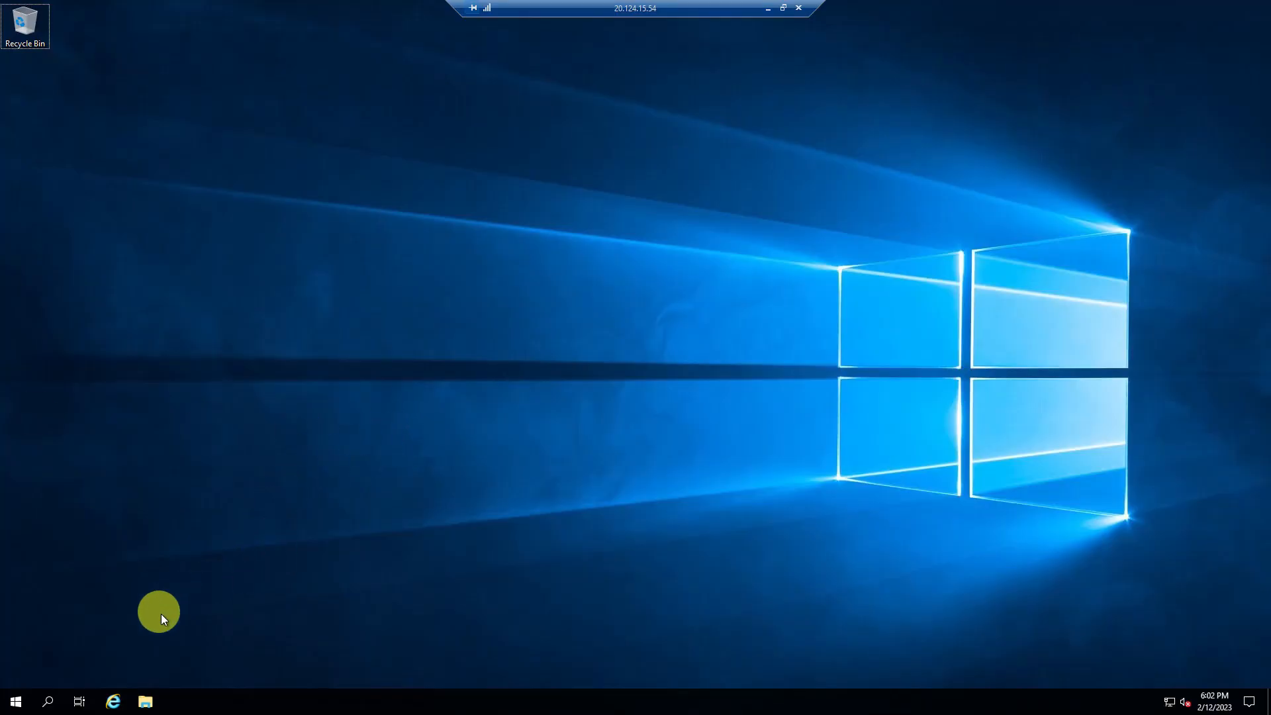
pyautogui.moveTo(728, 55)
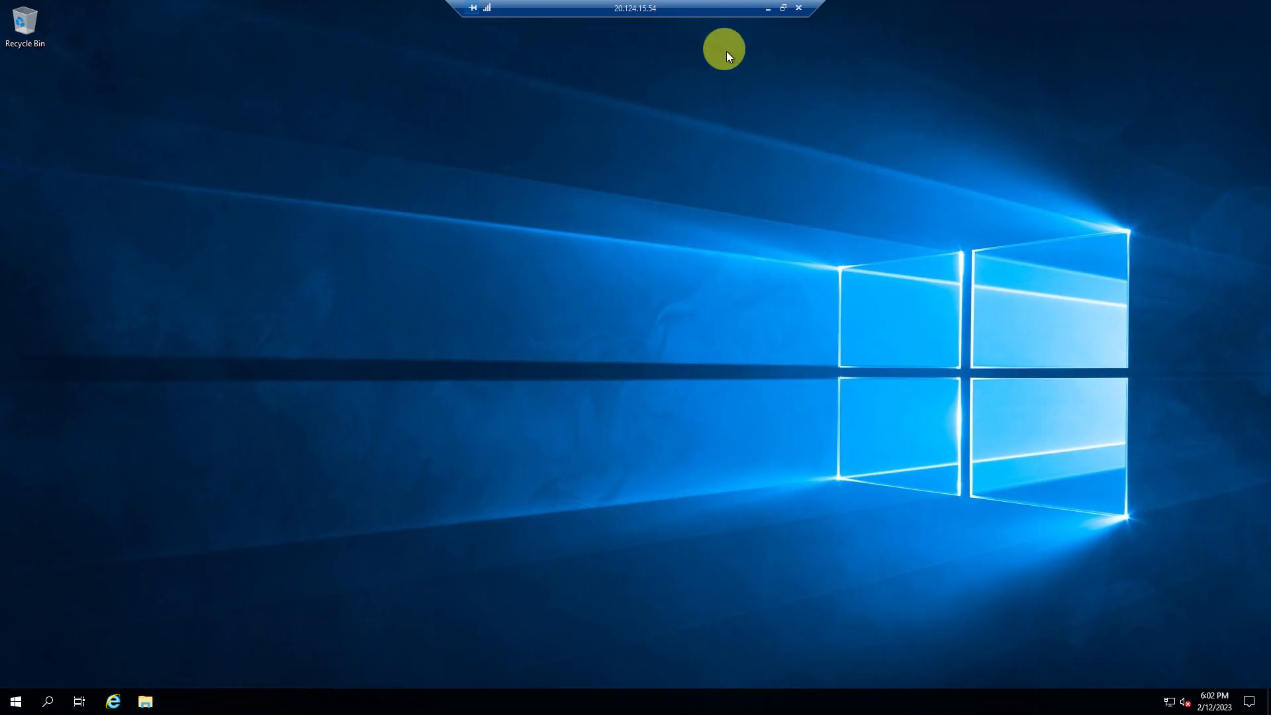
# Step: Browse to C:\Windows in File Explorer and delete the Panther folder
pyautogui.click(145, 702)
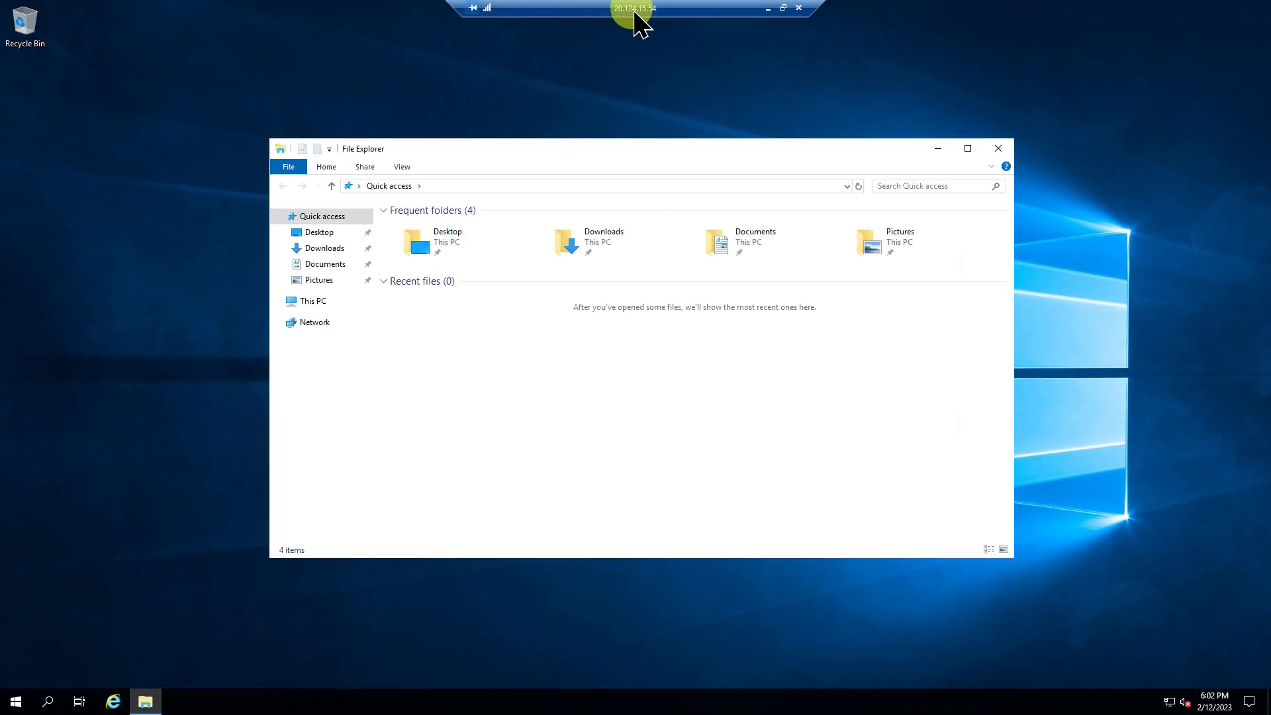
pyautogui.moveTo(733, 262)
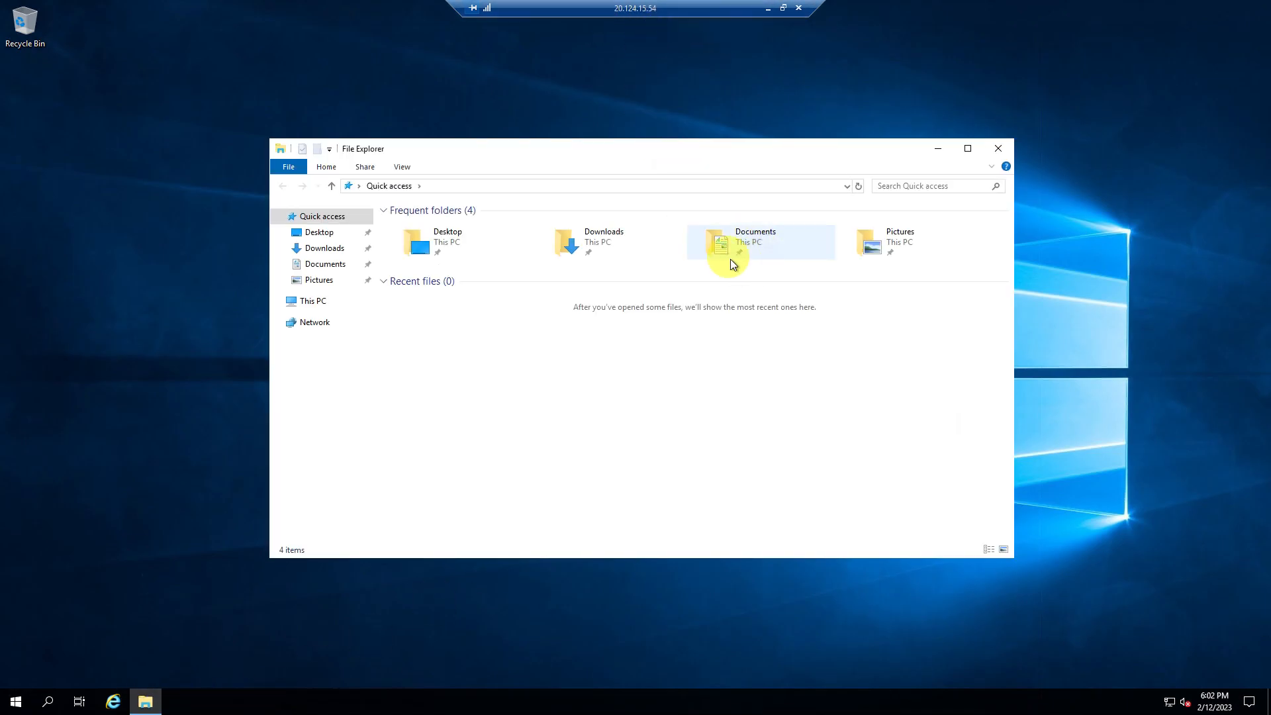
pyautogui.moveTo(448, 242)
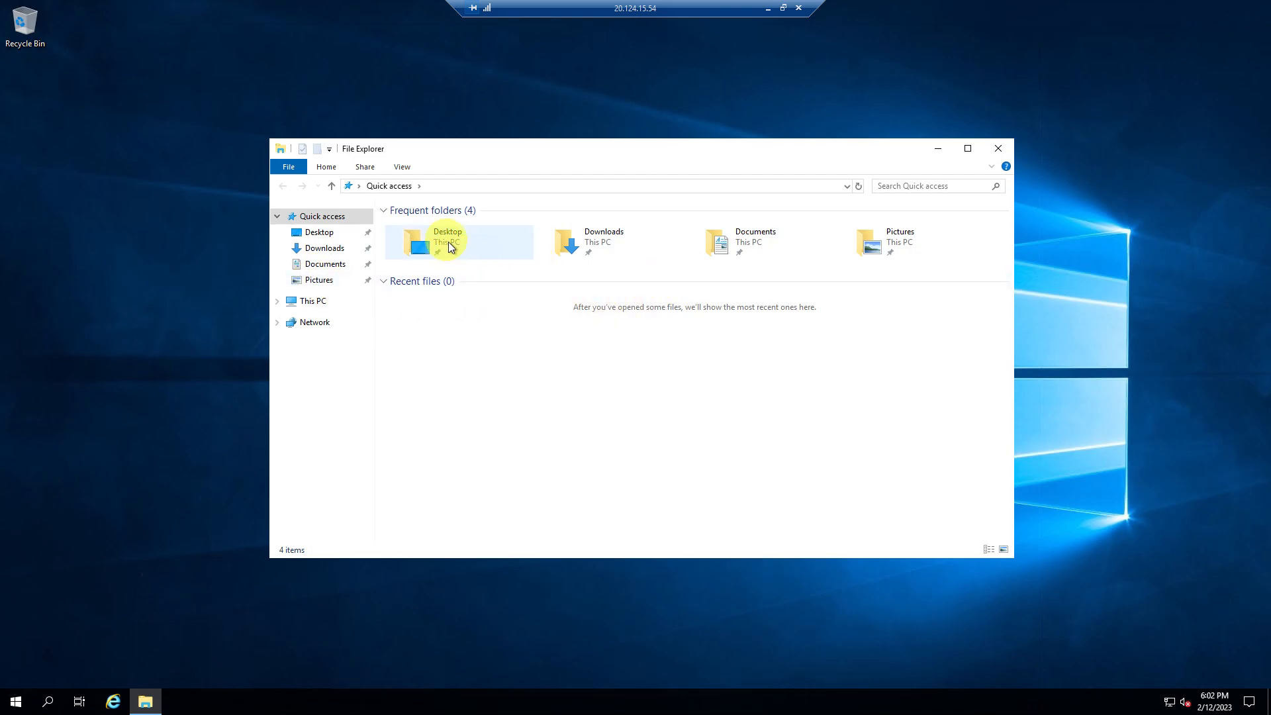
pyautogui.click(312, 302)
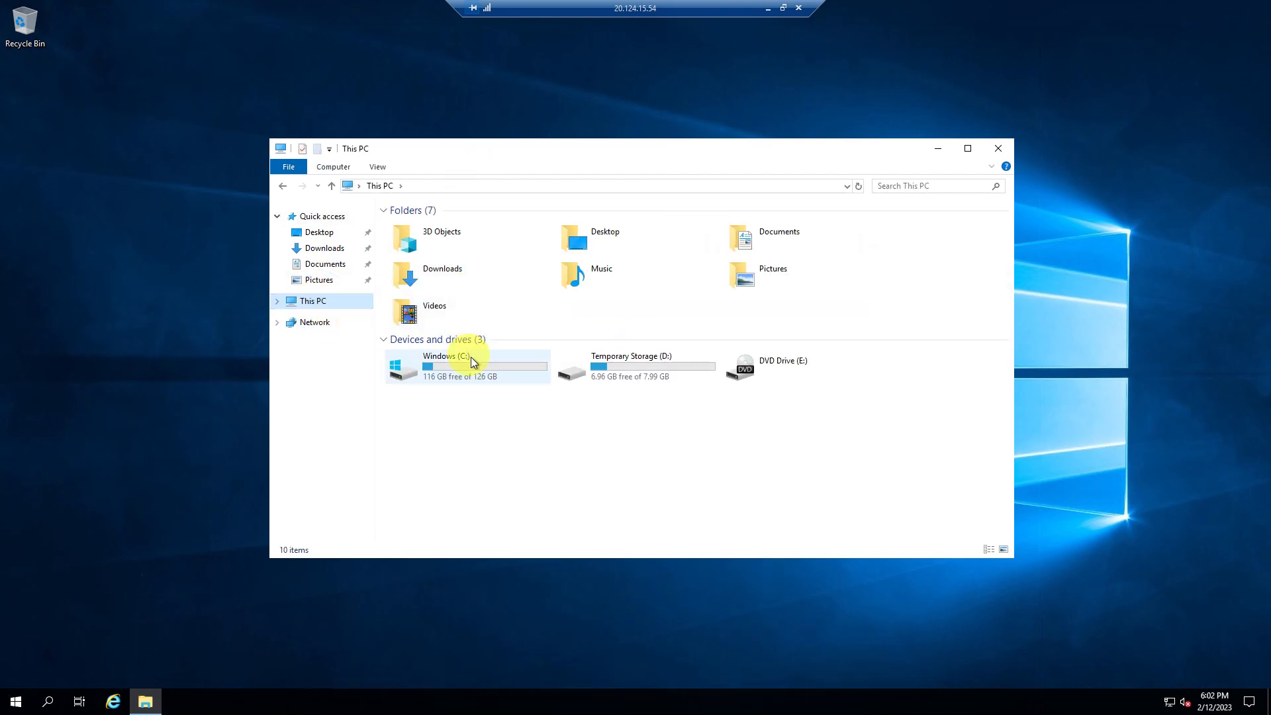
pyautogui.doubleClick(452, 365)
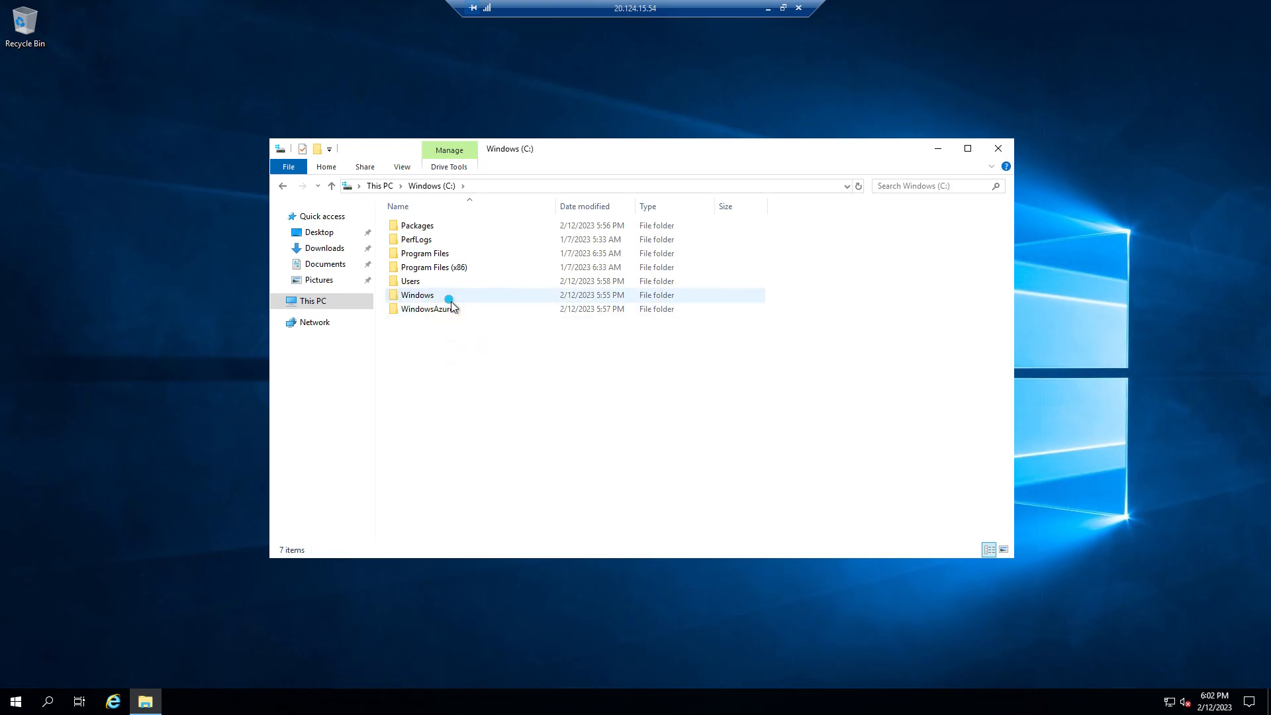
pyautogui.doubleClick(419, 294)
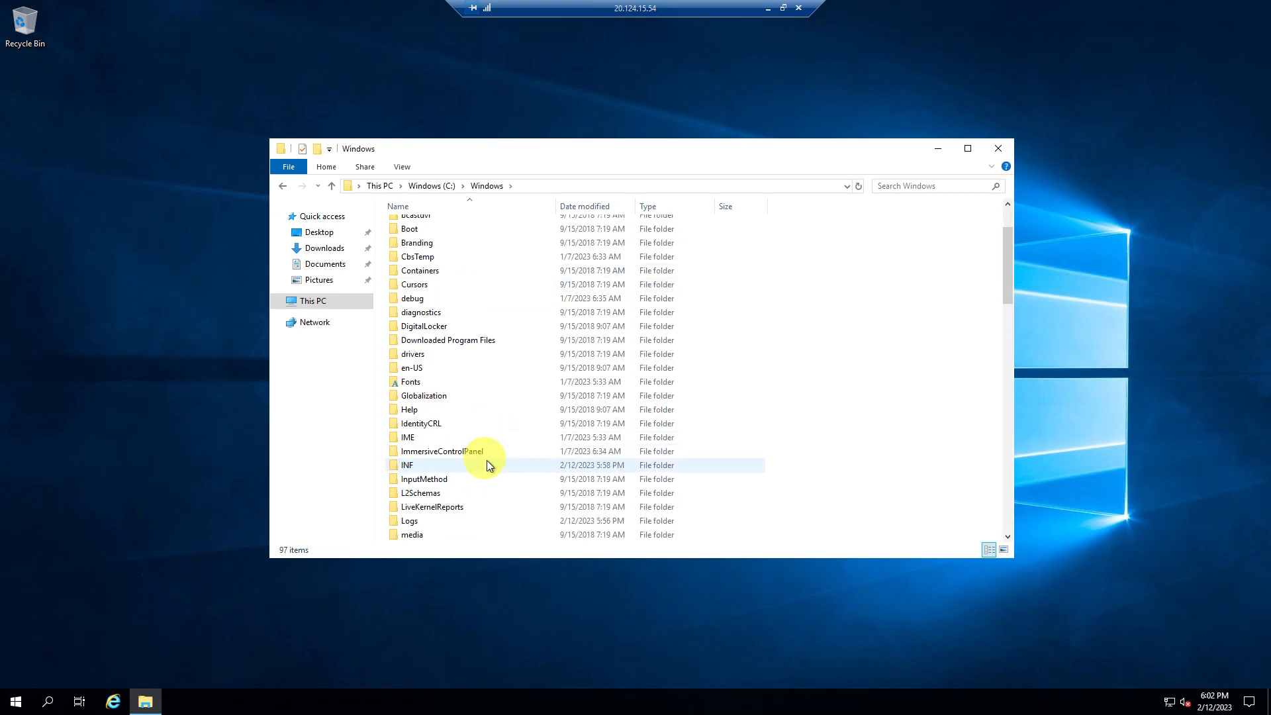
pyautogui.scroll(-3)
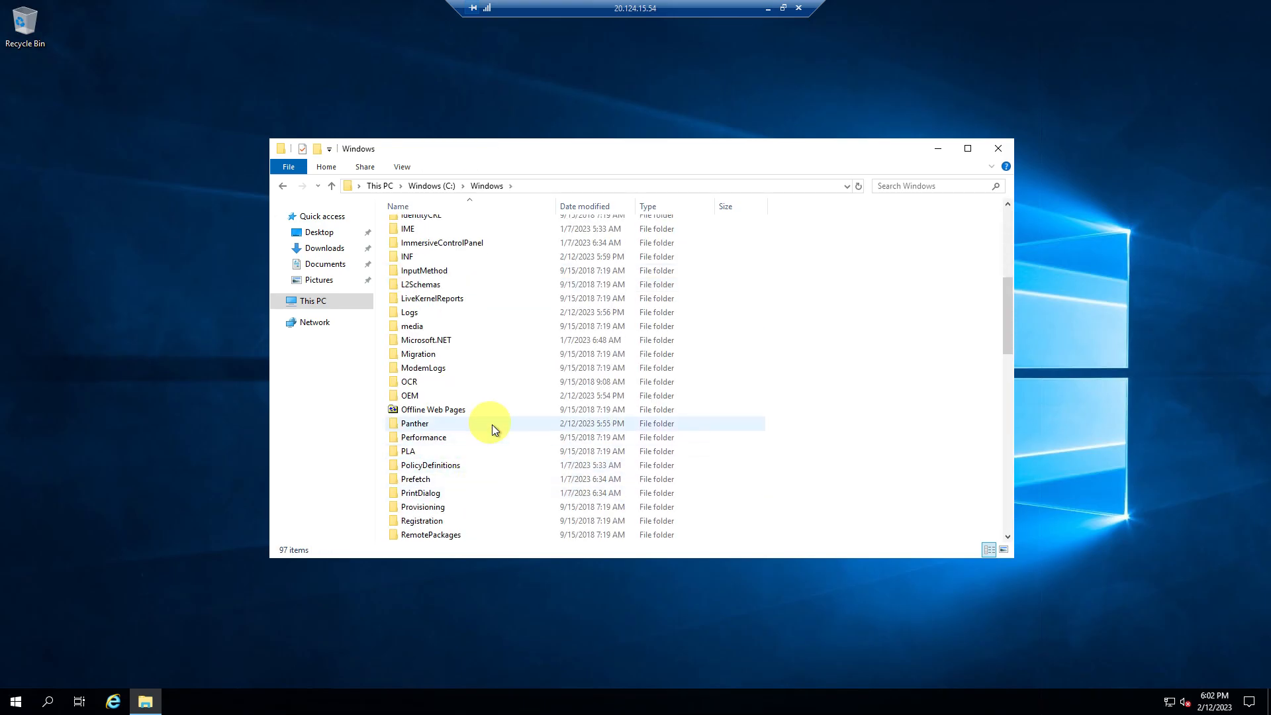
pyautogui.doubleClick(414, 423)
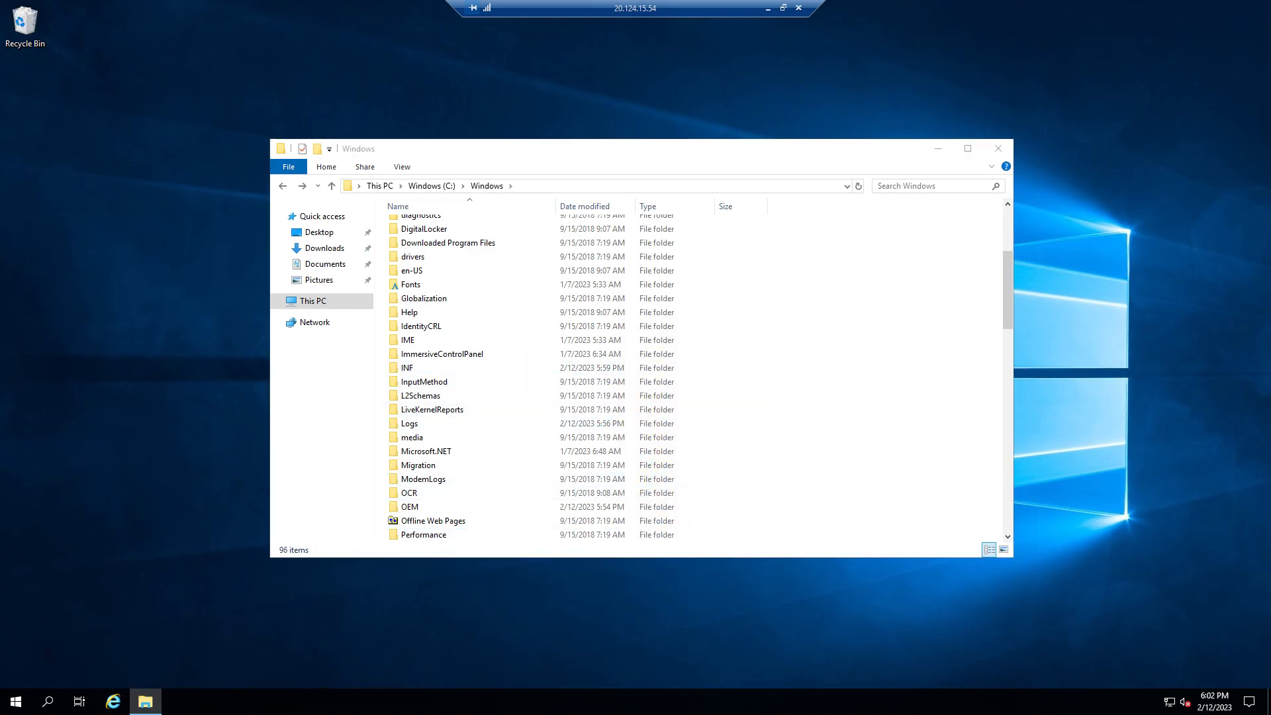
pyautogui.moveTo(95, 503)
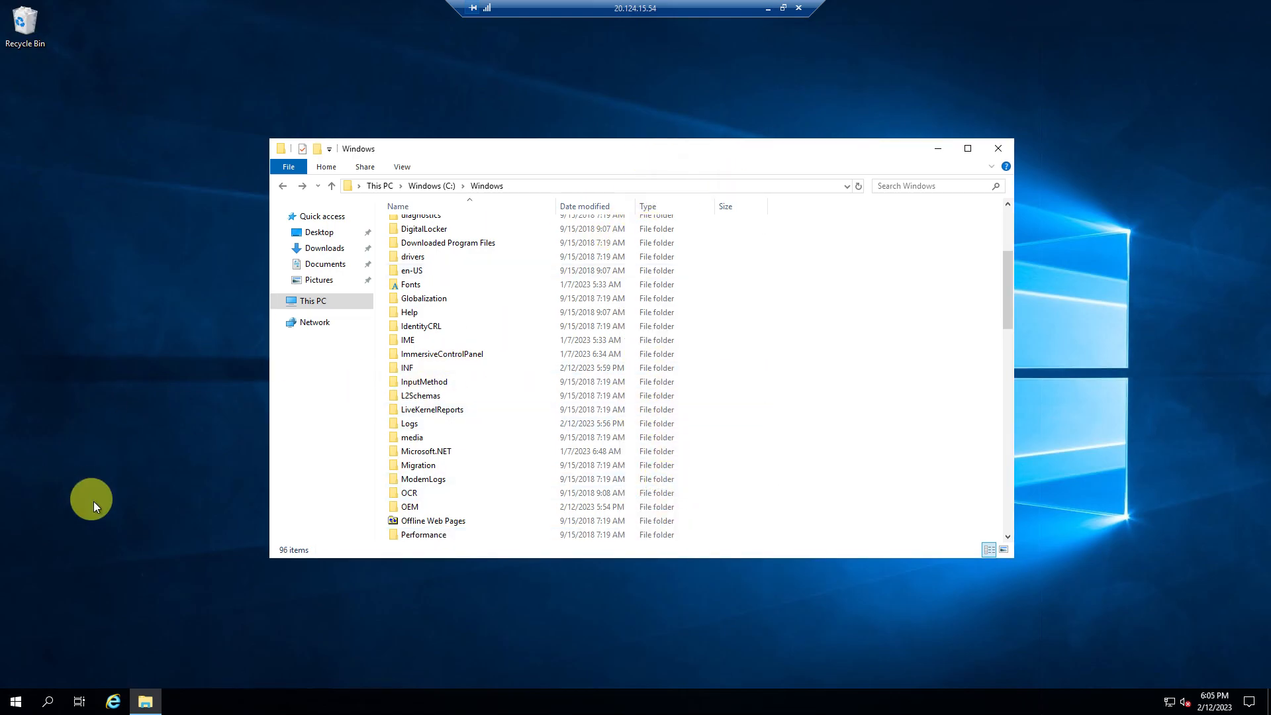
# Step: Start Command Prompt as administrator from the Start menu search
pyautogui.click(14, 701)
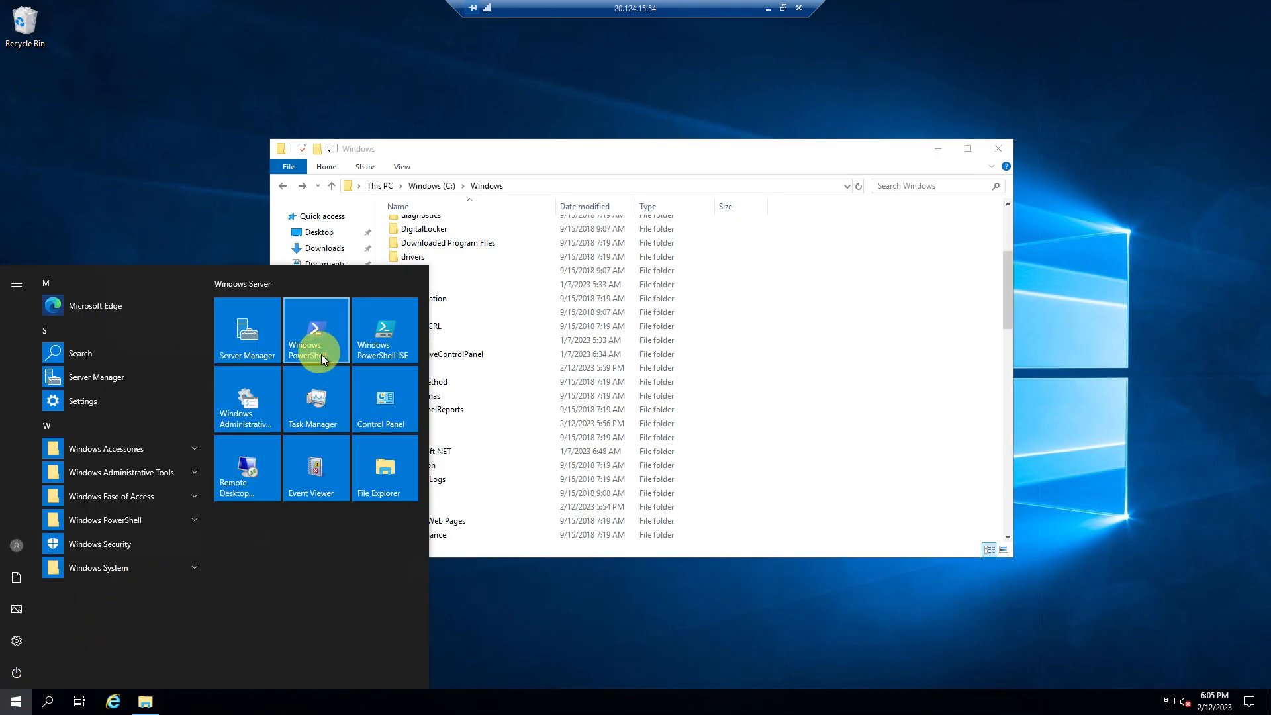
pyautogui.write('cmd')
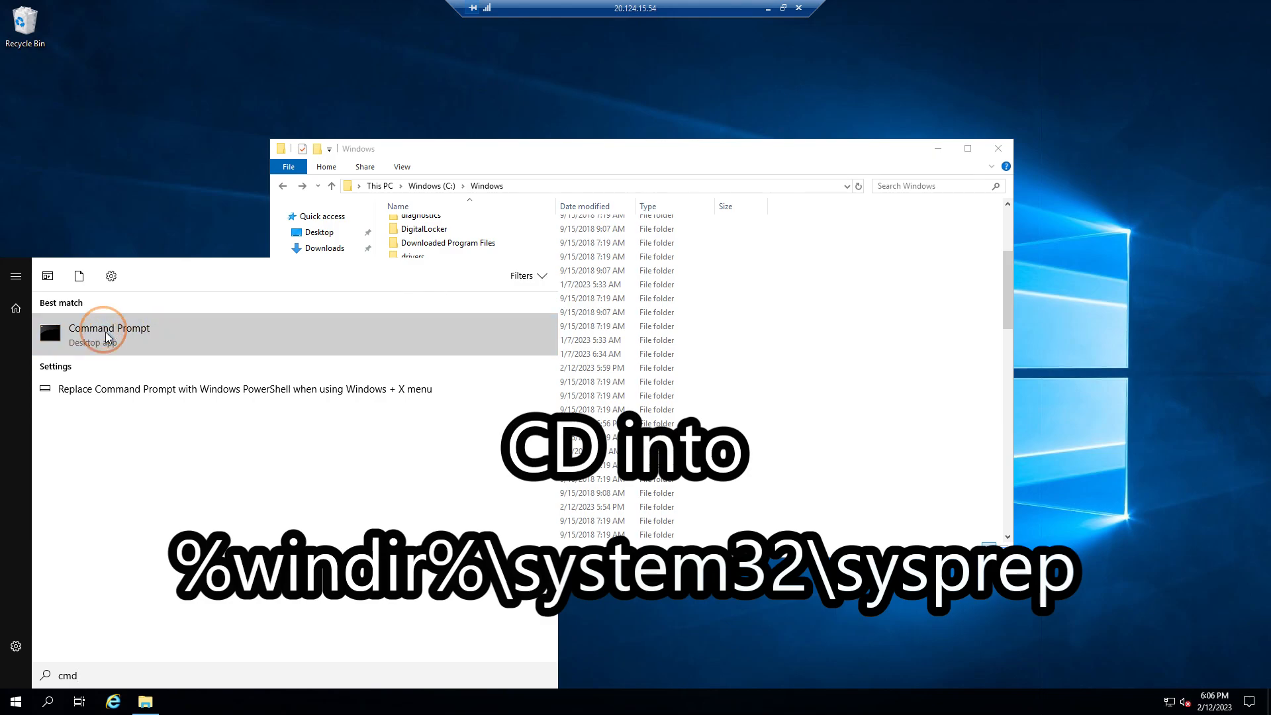
pyautogui.rightClick(108, 334)
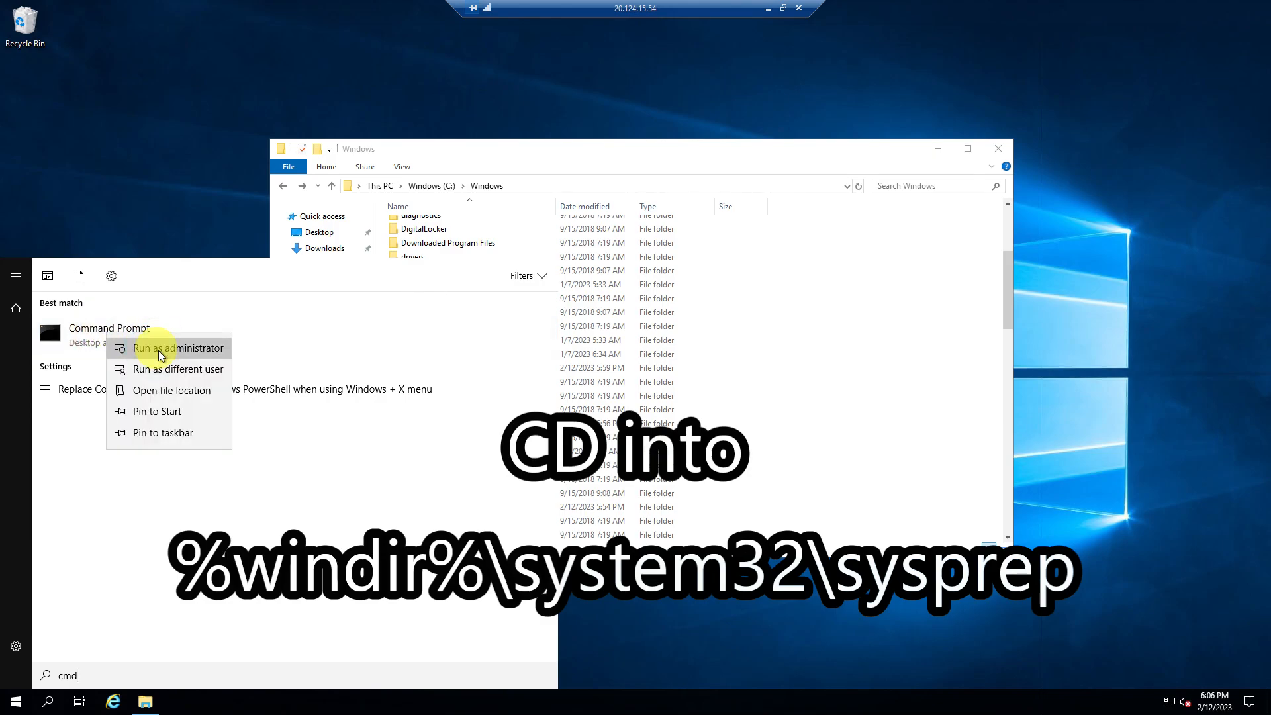
pyautogui.click(179, 346)
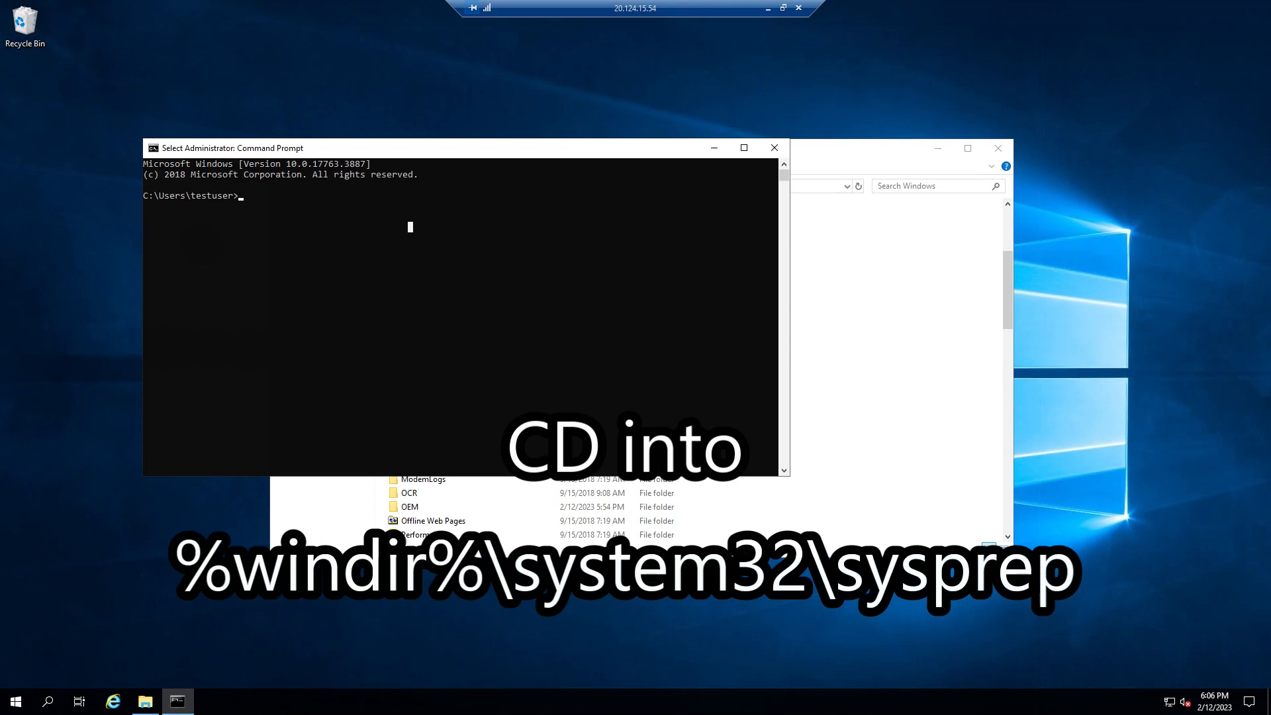
# Step: Change to %windir%\system32\sysprep and run sysprep.exe
pyautogui.write('%windir%\\system32\\sysprep')
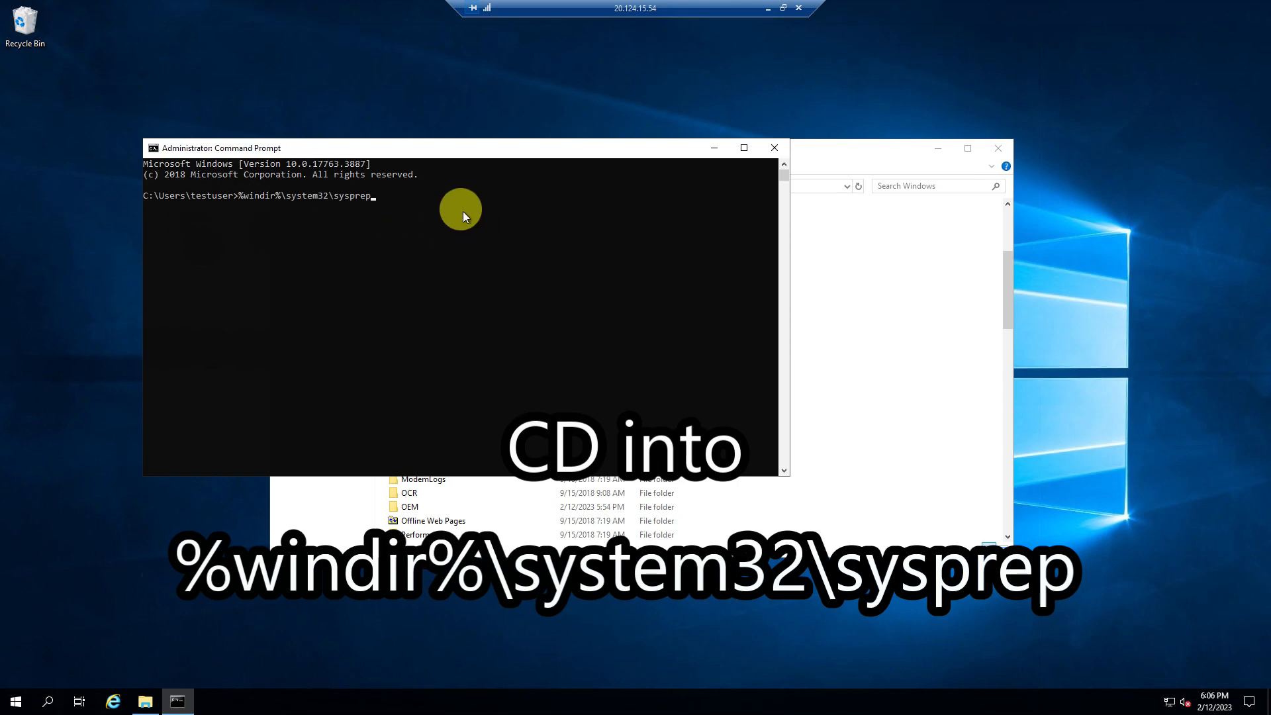
pyautogui.write('cd')
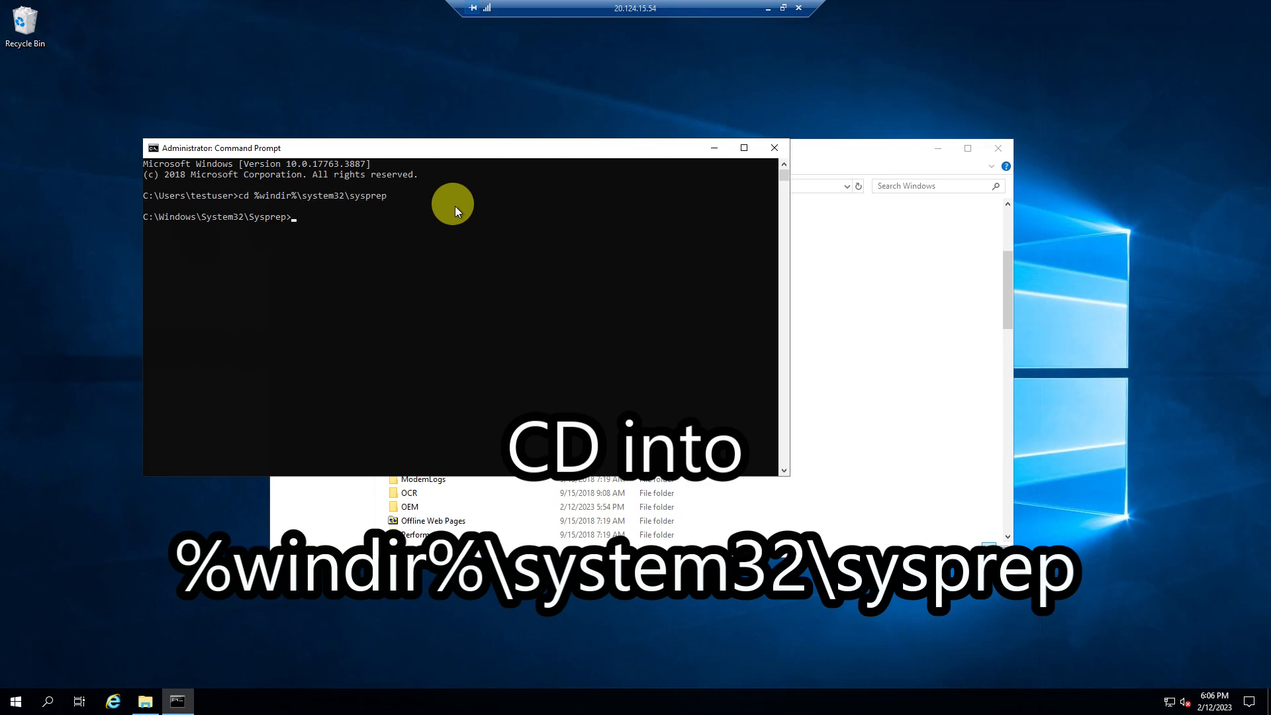
pyautogui.write('sysprep')
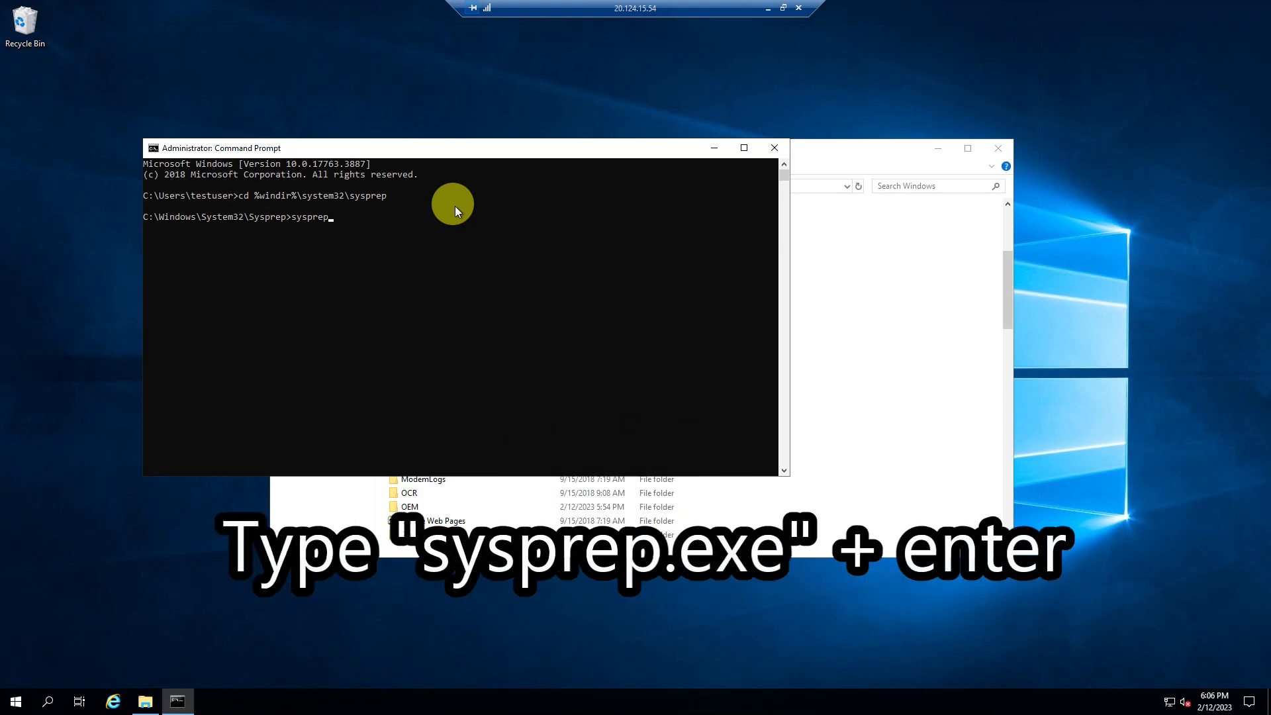
pyautogui.press('enter')
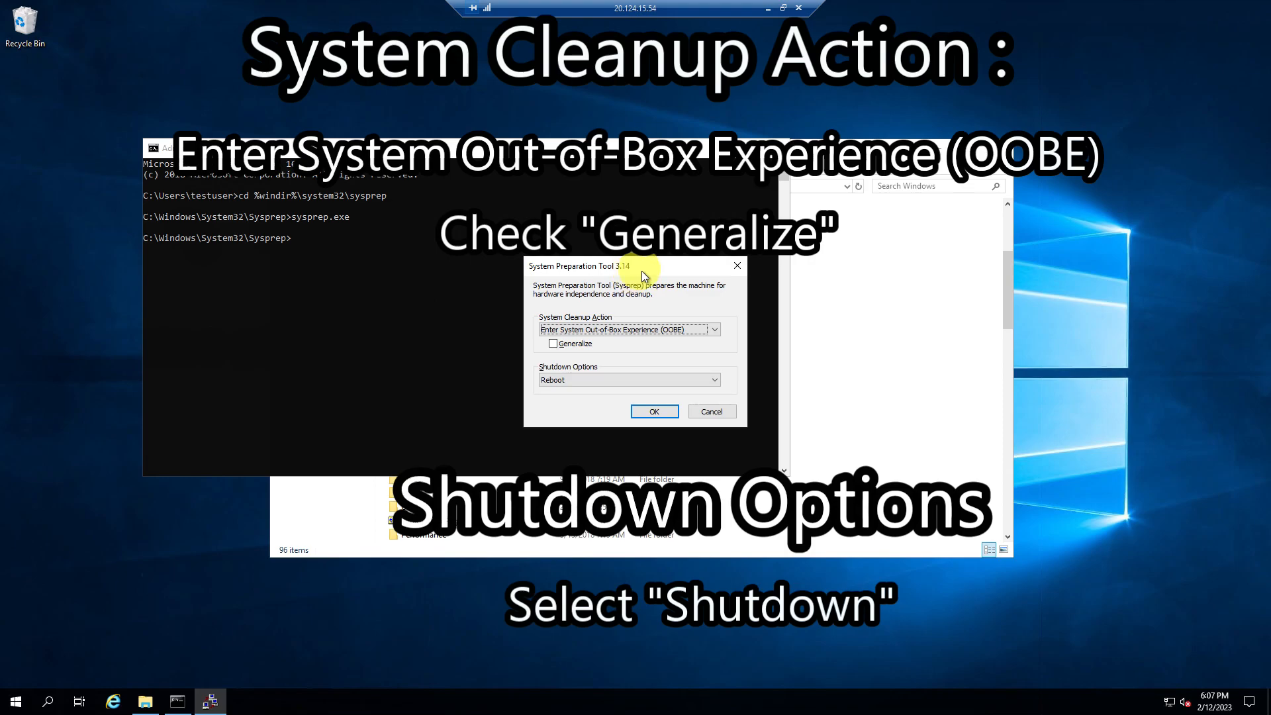
# Step: Run Sysprep with OOBE, Generalize checked and Shutdown as the shutdown option
pyautogui.click(713, 329)
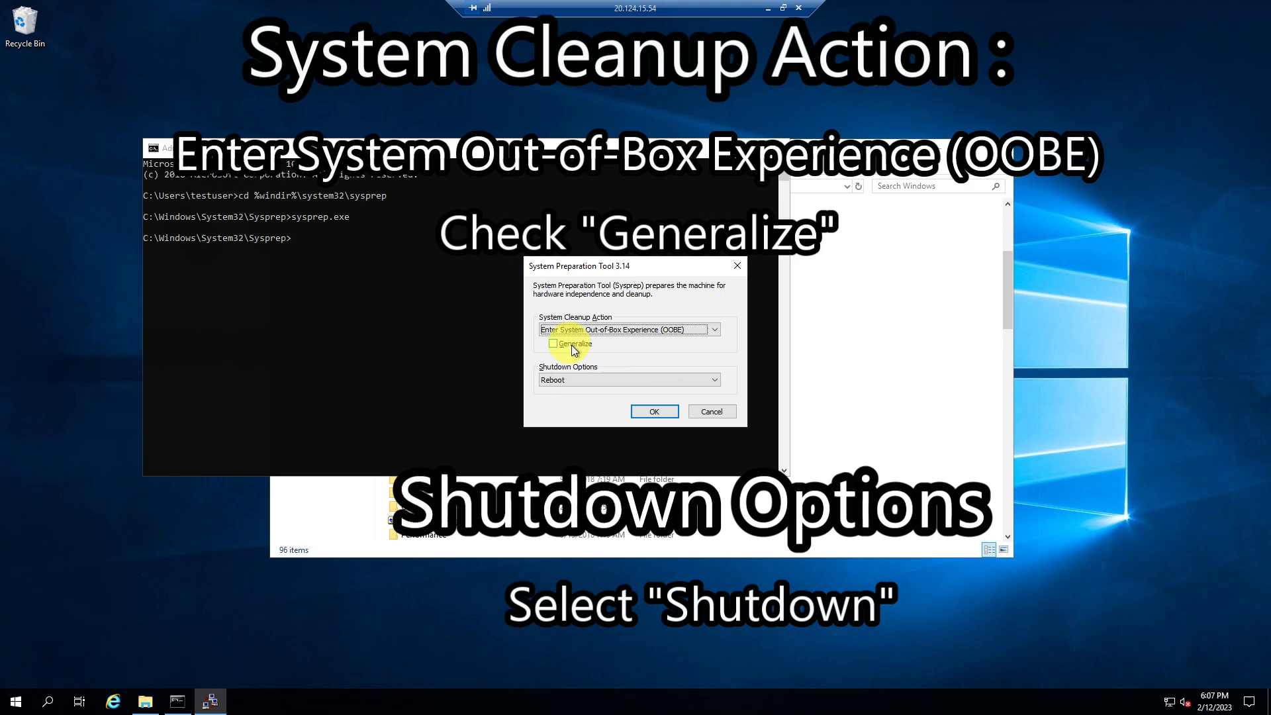
pyautogui.click(554, 344)
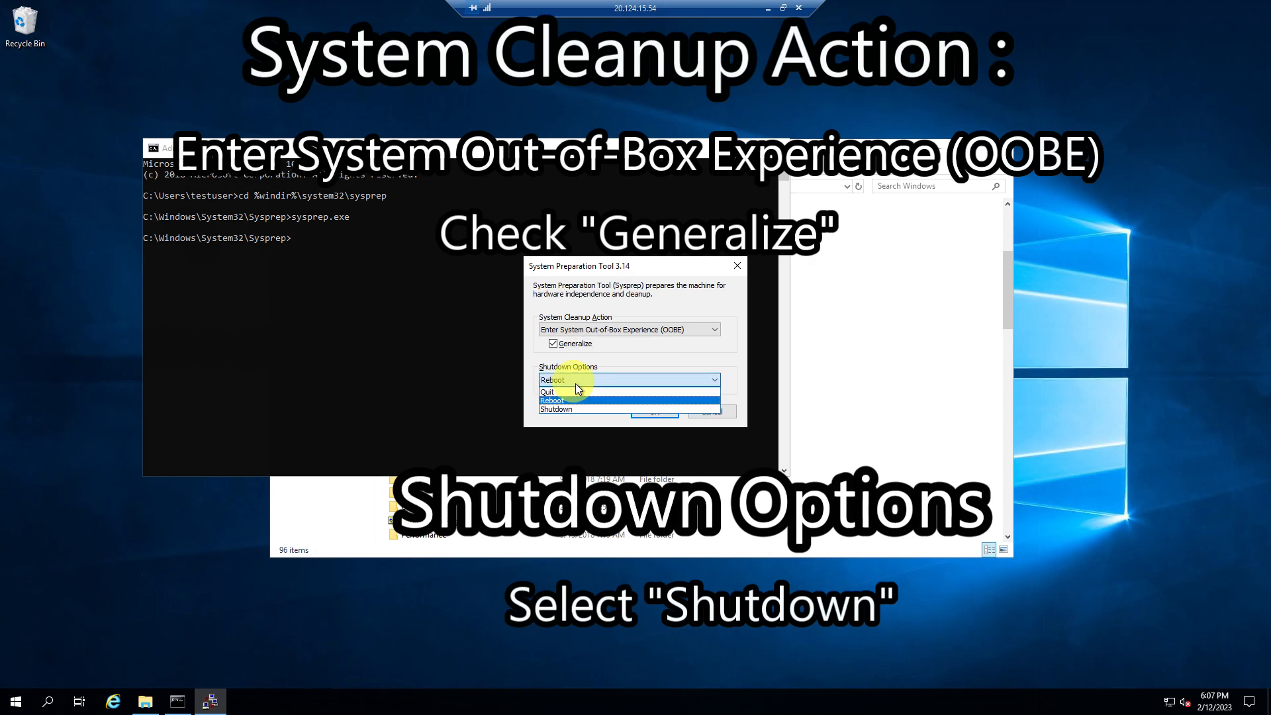
pyautogui.click(555, 409)
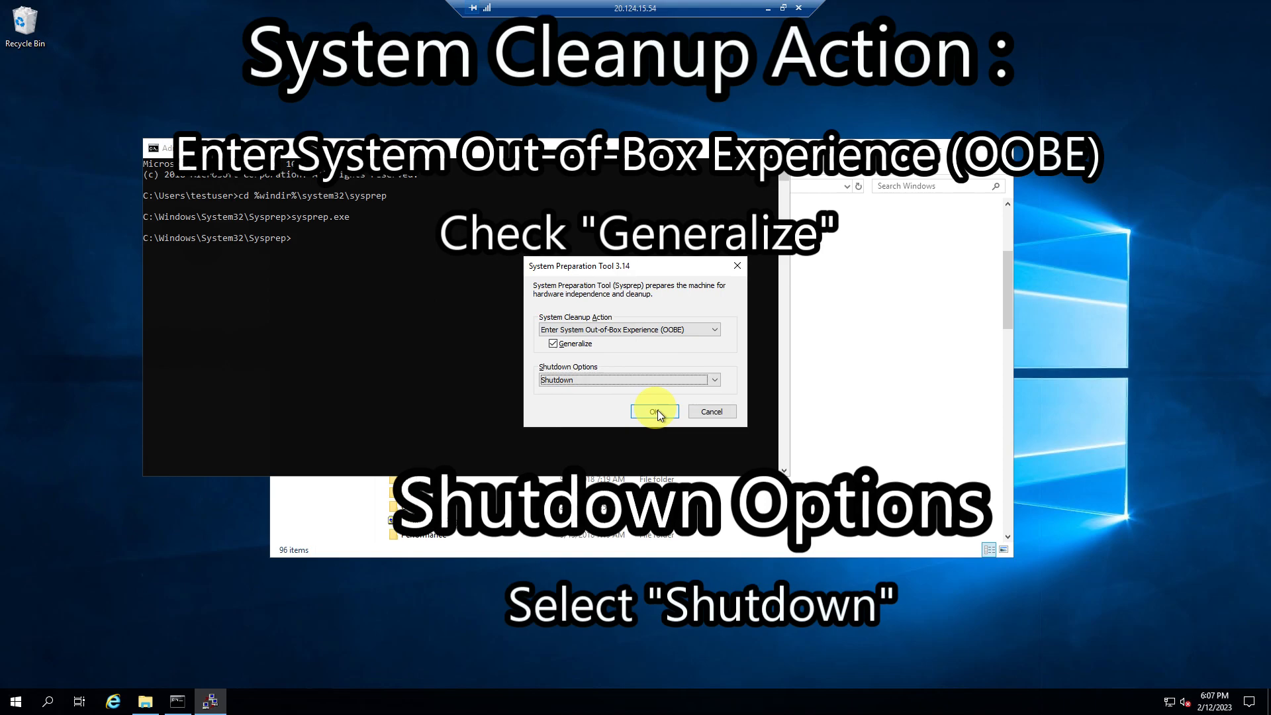
pyautogui.click(654, 410)
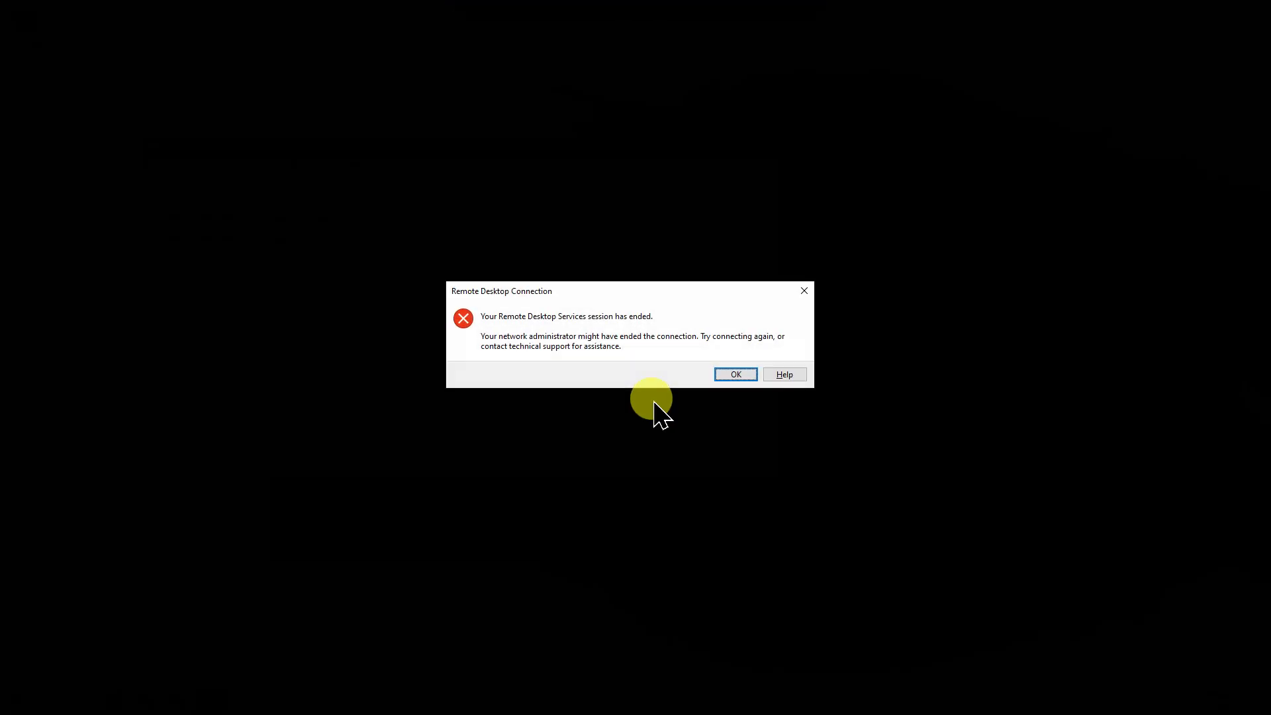
pyautogui.click(736, 374)
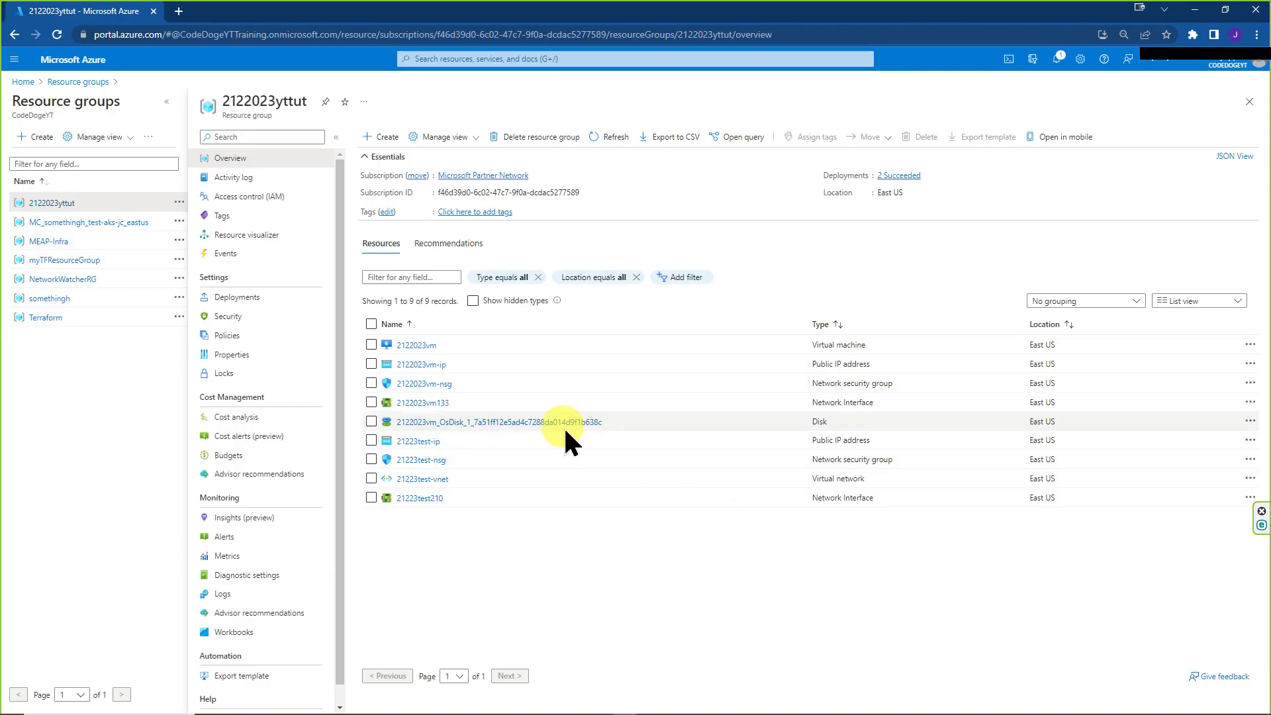
pyautogui.moveTo(577, 422)
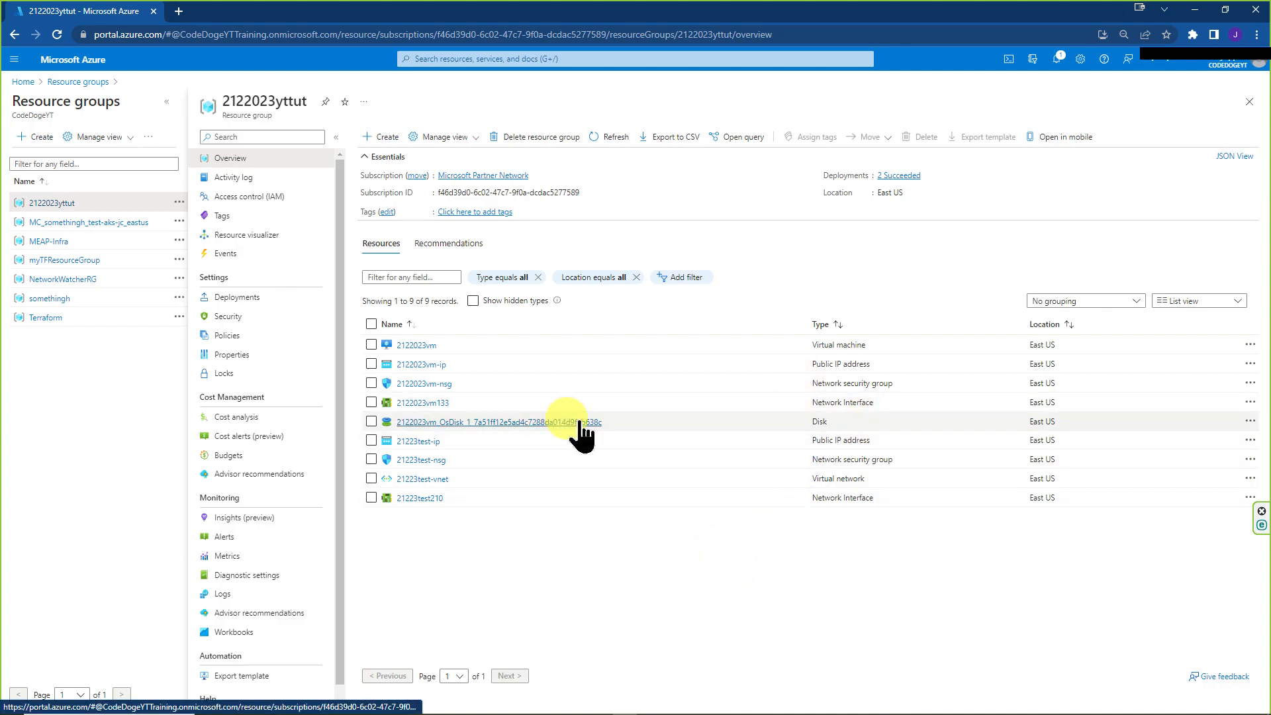
pyautogui.moveTo(513, 425)
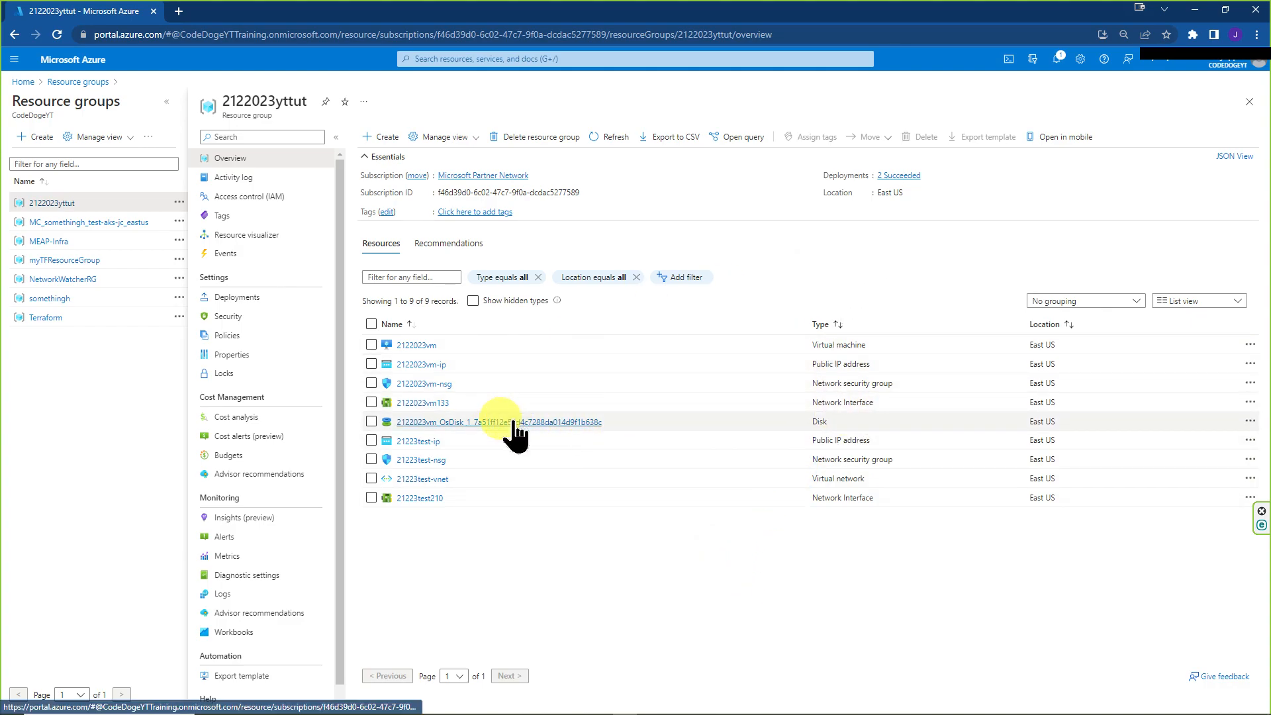
# Step: View the OsDisk resource, then the 2122023vm VM overview showing Stopped
pyautogui.click(486, 422)
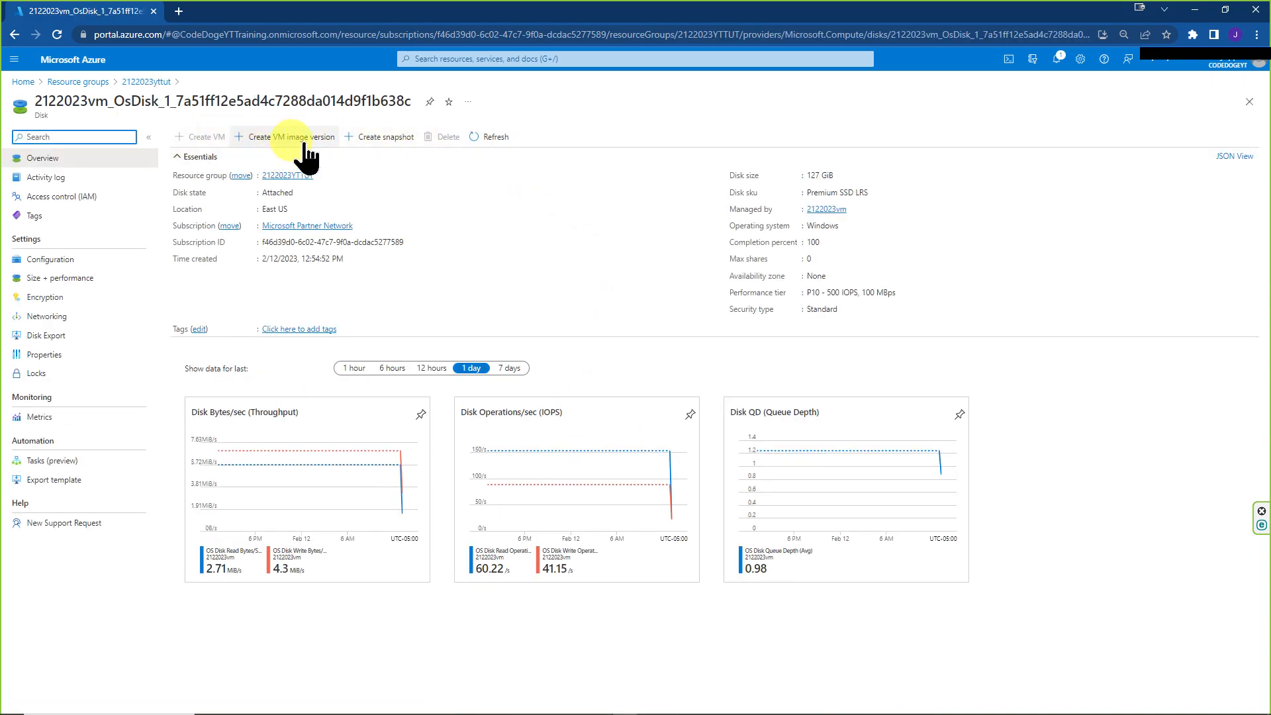
pyautogui.moveTo(381, 136)
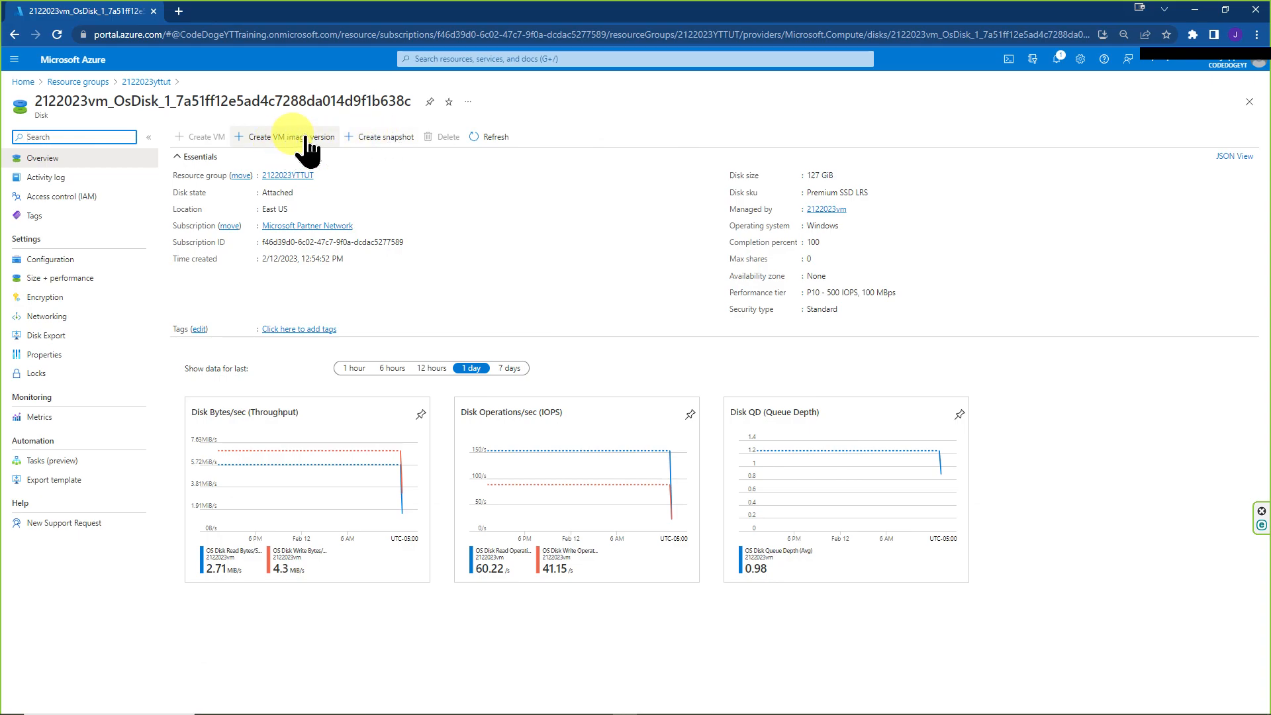
pyautogui.click(826, 209)
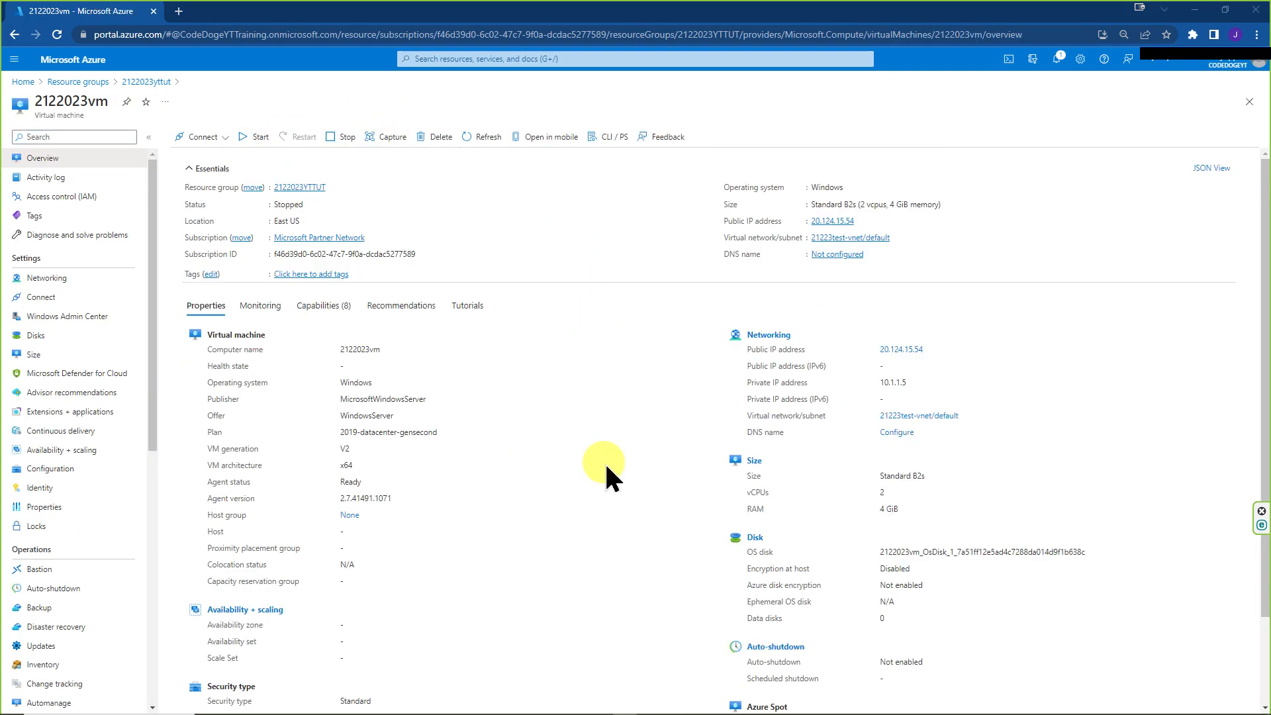
pyautogui.moveTo(649, 378)
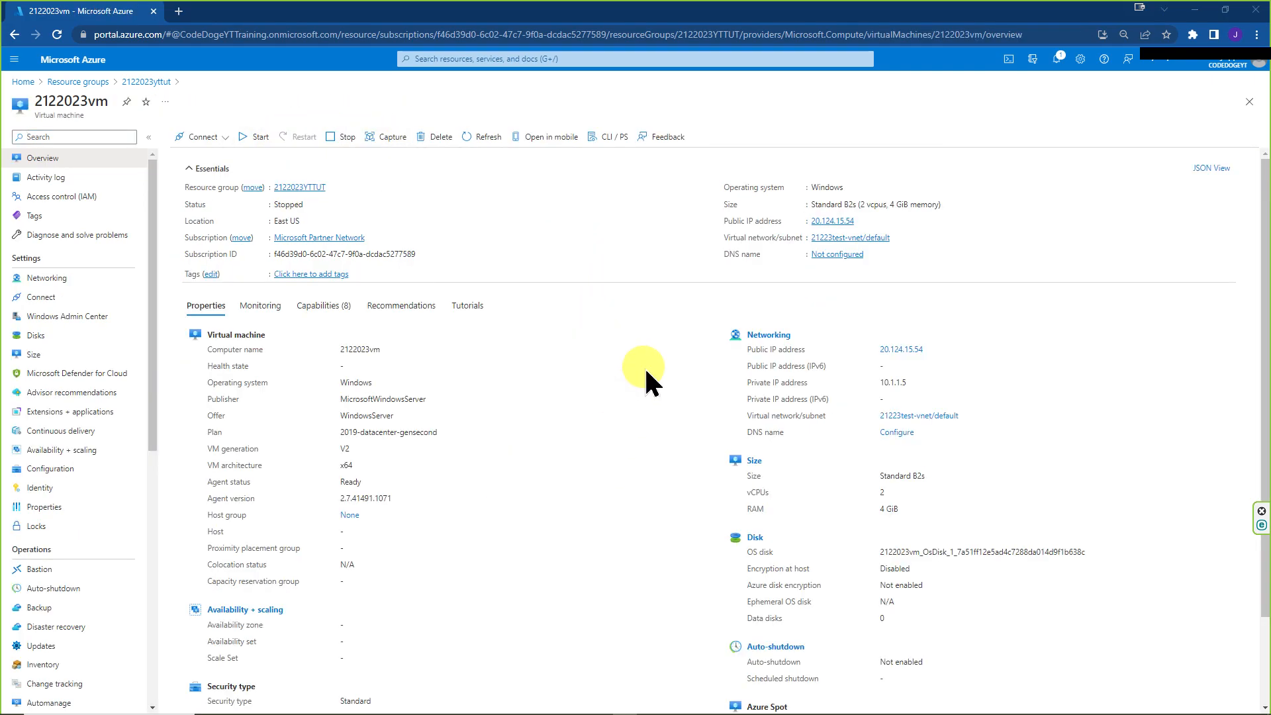
pyautogui.moveTo(638, 379)
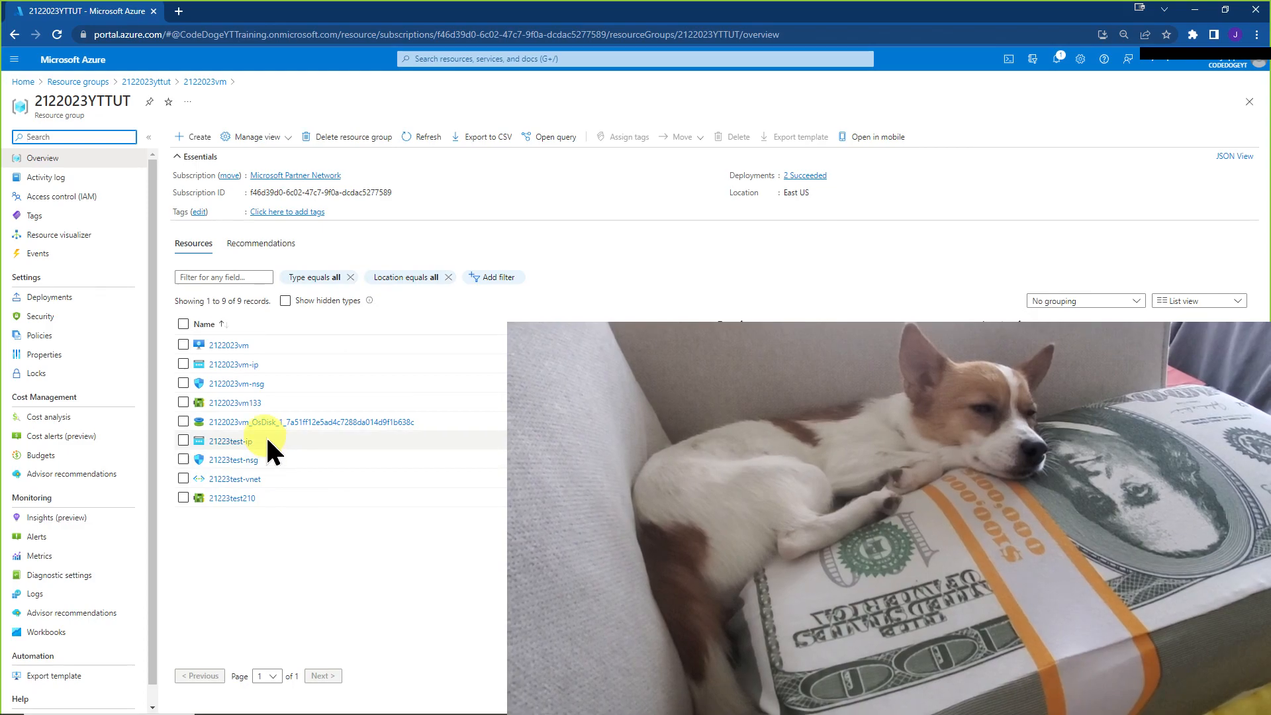
# Step: Reopen the 2122023vm OS disk's overview from the 2122023YTTUT resource group
pyautogui.click(280, 423)
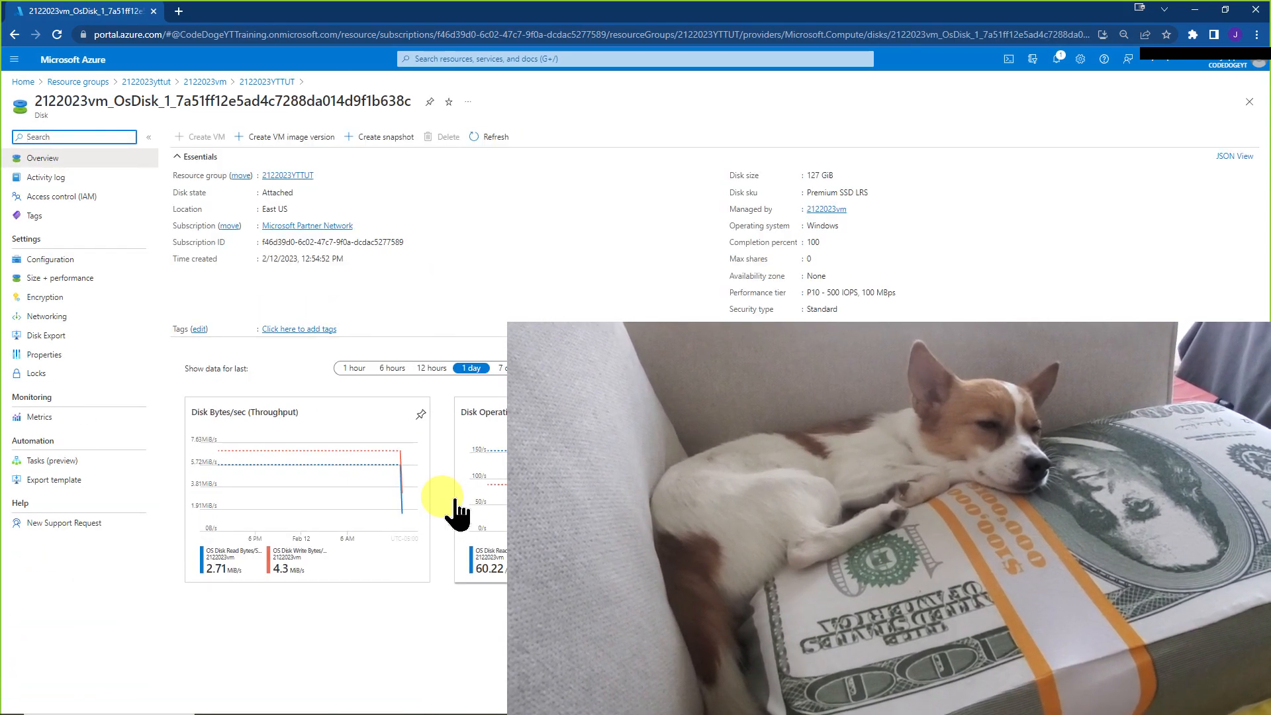